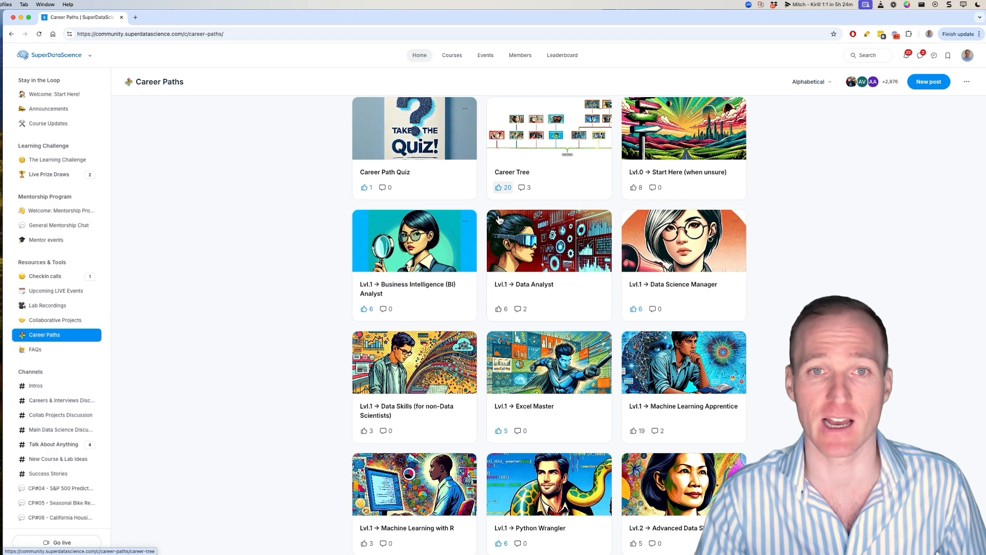
Open the Career Tree post from the Career Paths grid
scroll("down", 3)
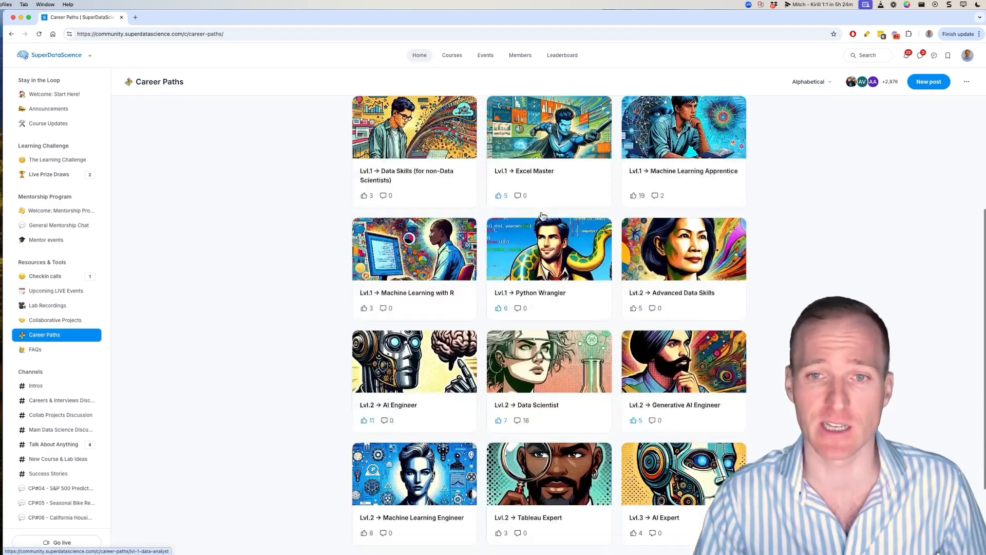
scroll("up", 3)
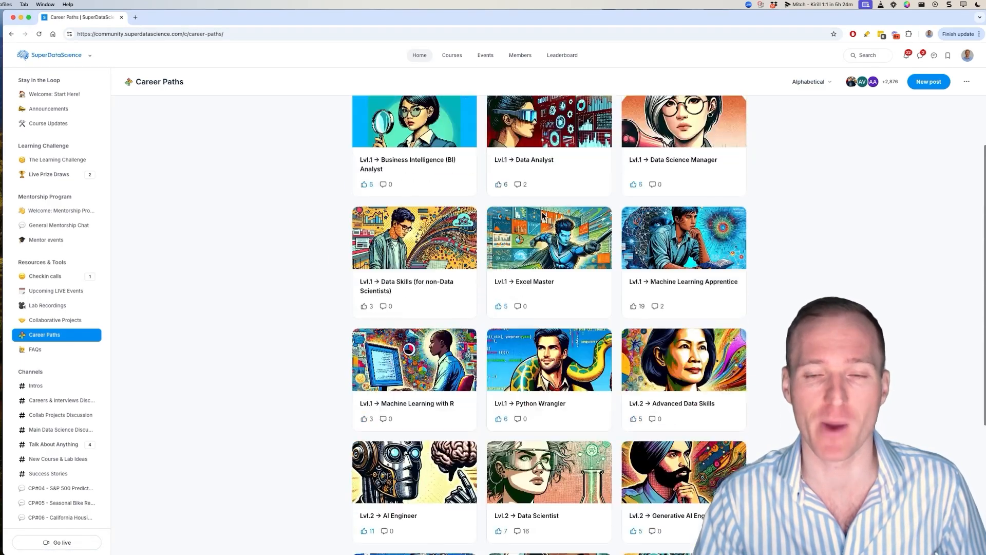
scroll("up", 3)
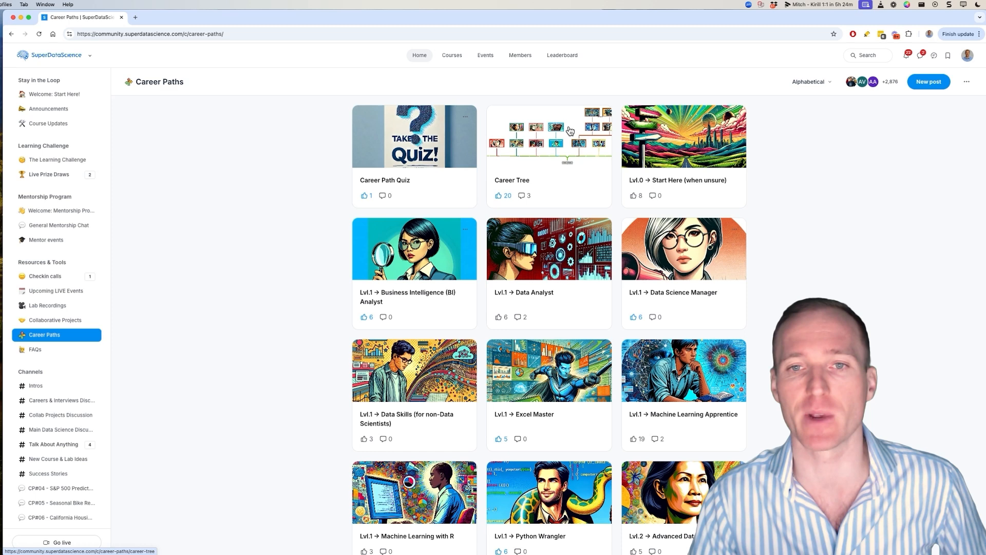
left_click(548, 137)
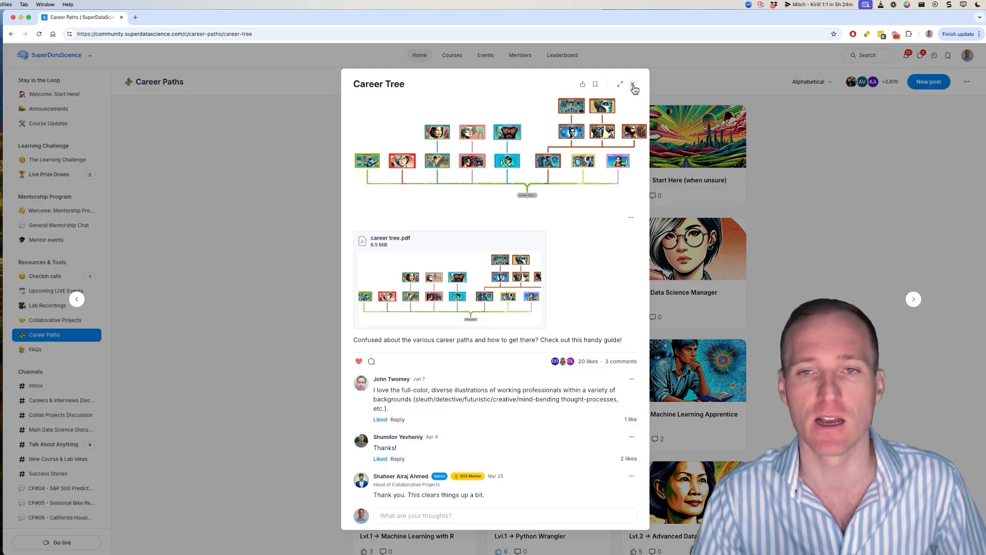
mouse_move(654, 200)
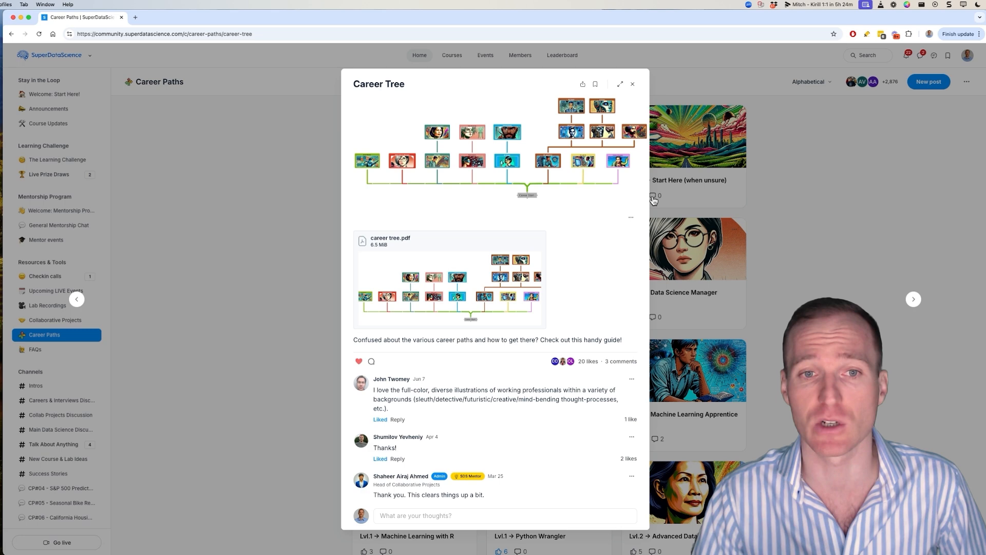
mouse_move(473, 269)
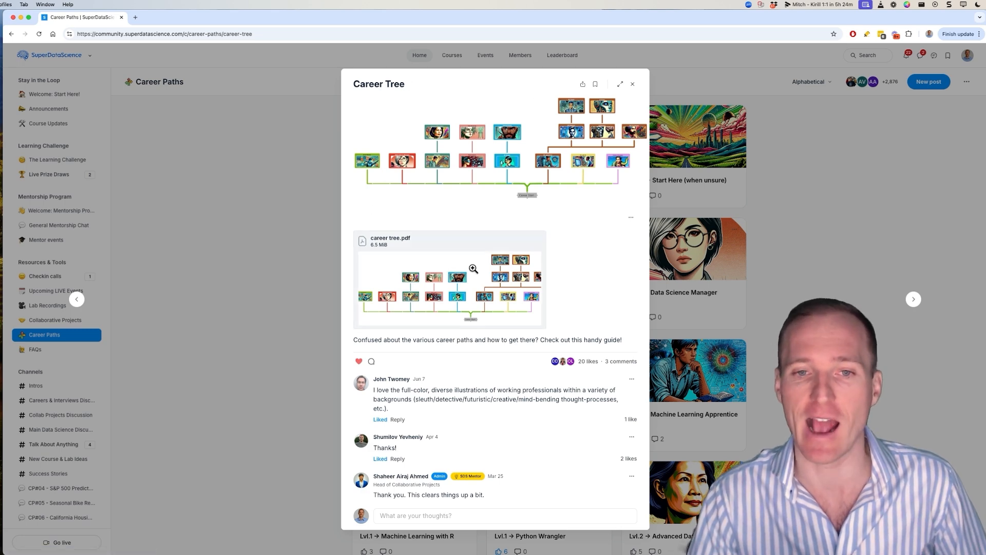
Open the career tree.pdf attachment and zoom in three times to read the roles
left_click(449, 286)
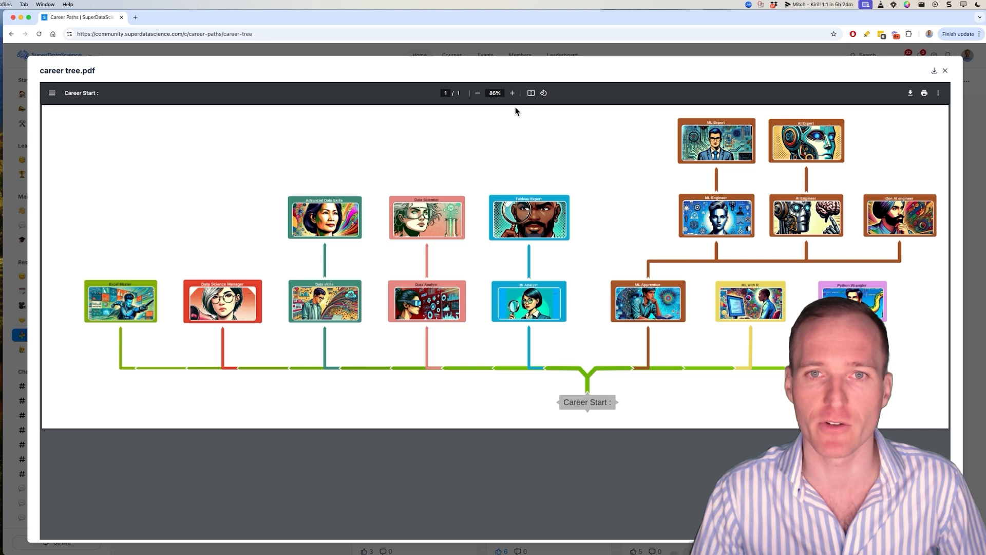
mouse_move(669, 300)
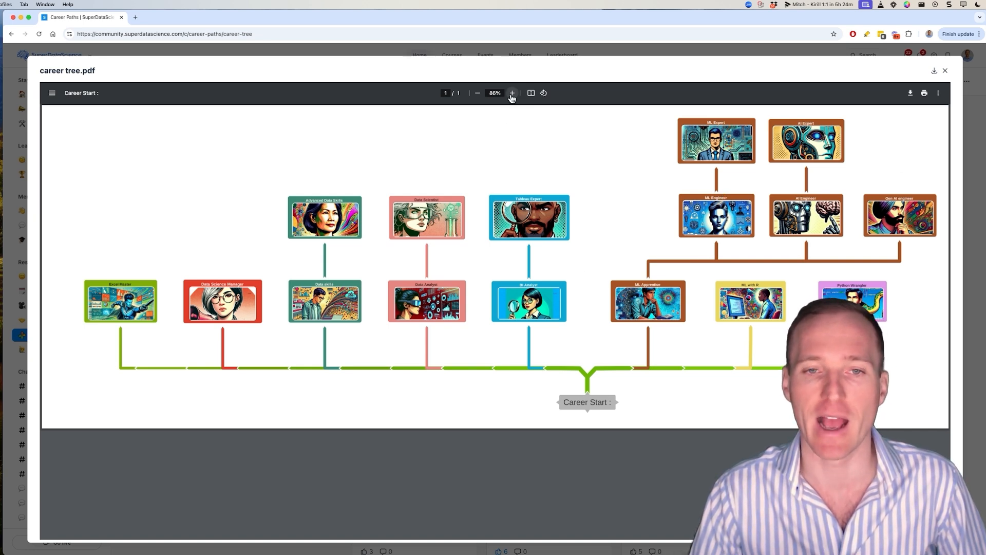
left_click(512, 93)
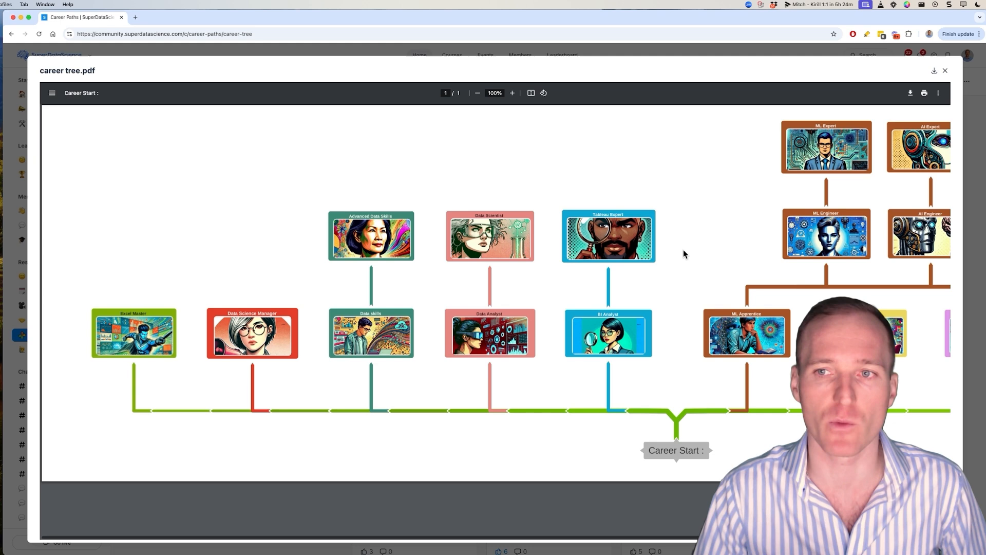
left_click(512, 93)
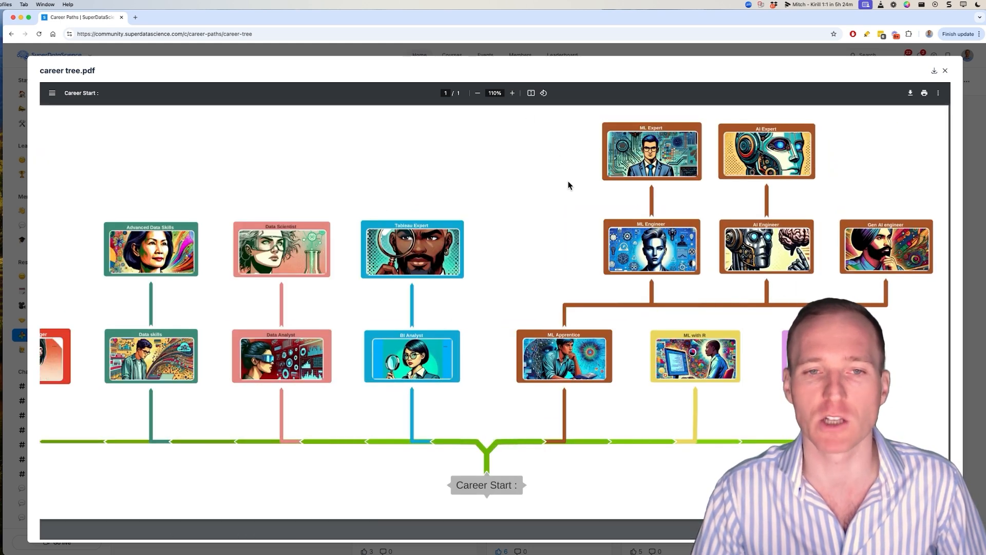
mouse_move(466, 72)
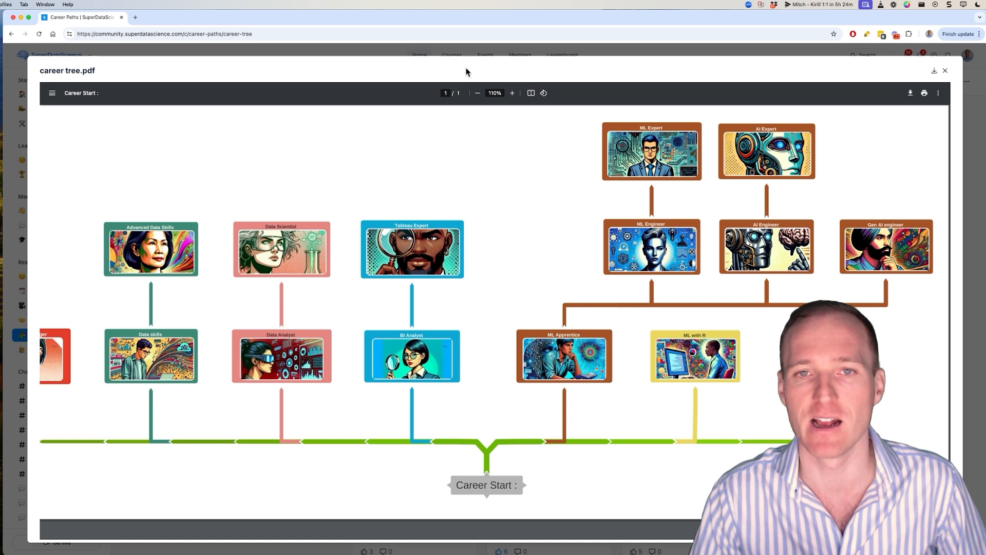
mouse_move(748, 193)
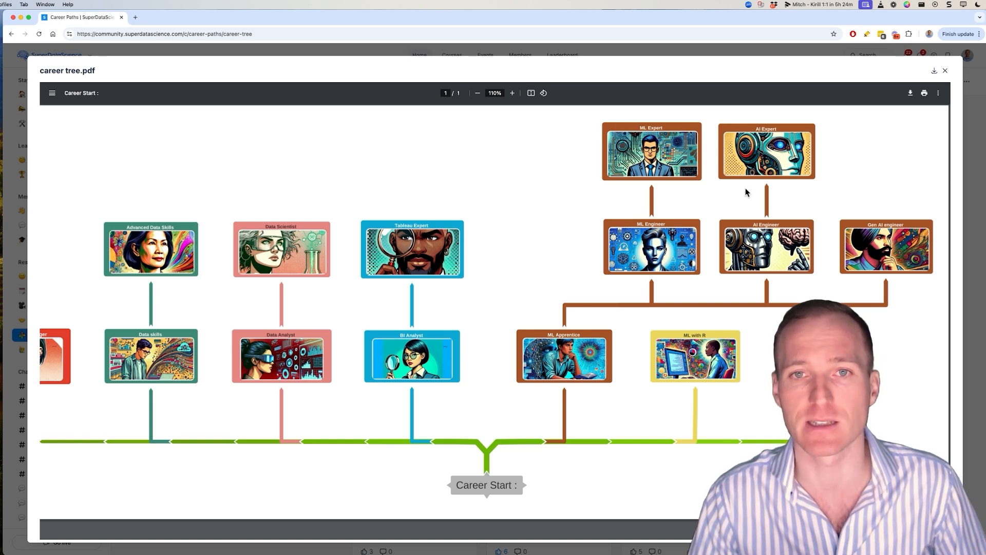
left_click(512, 93)
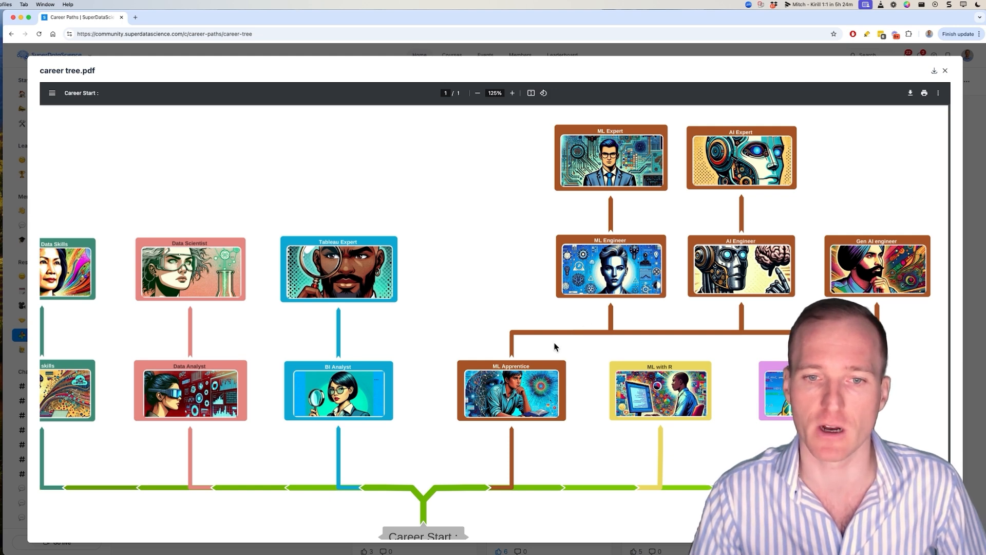
mouse_move(533, 413)
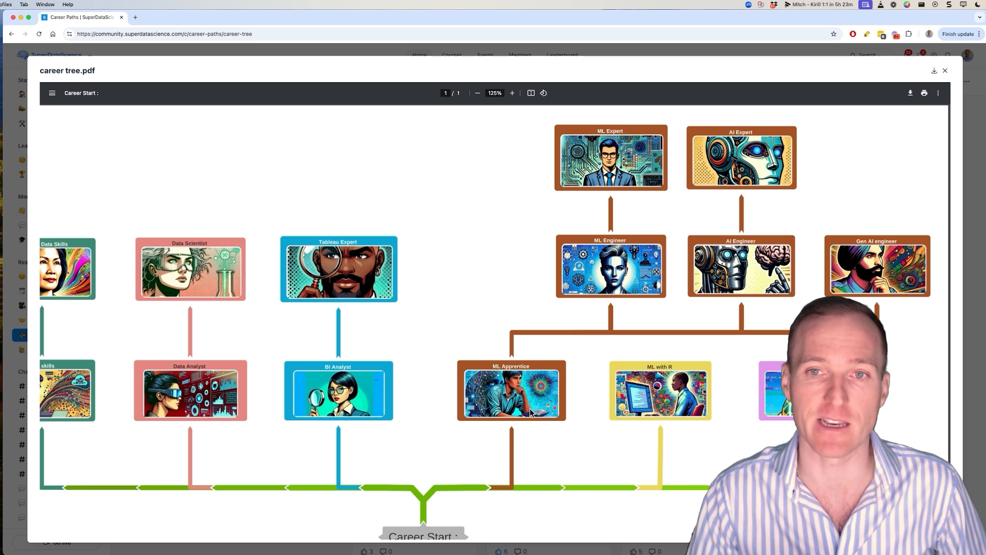
mouse_move(525, 194)
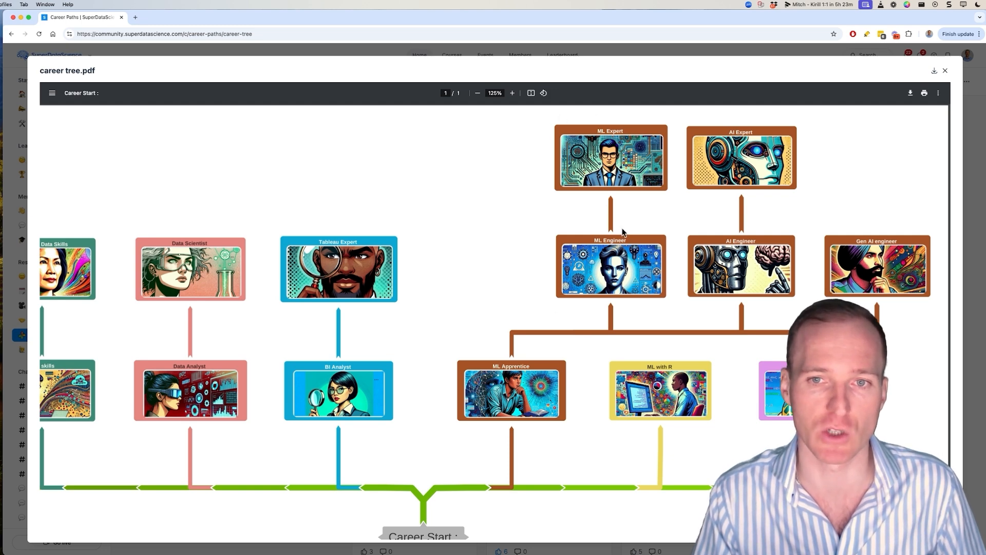
mouse_move(630, 221)
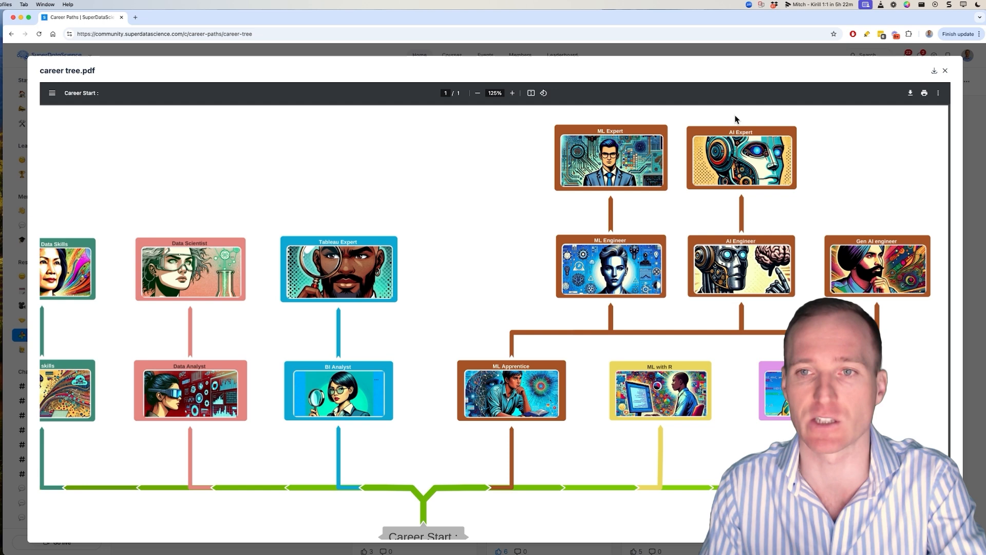
mouse_move(772, 200)
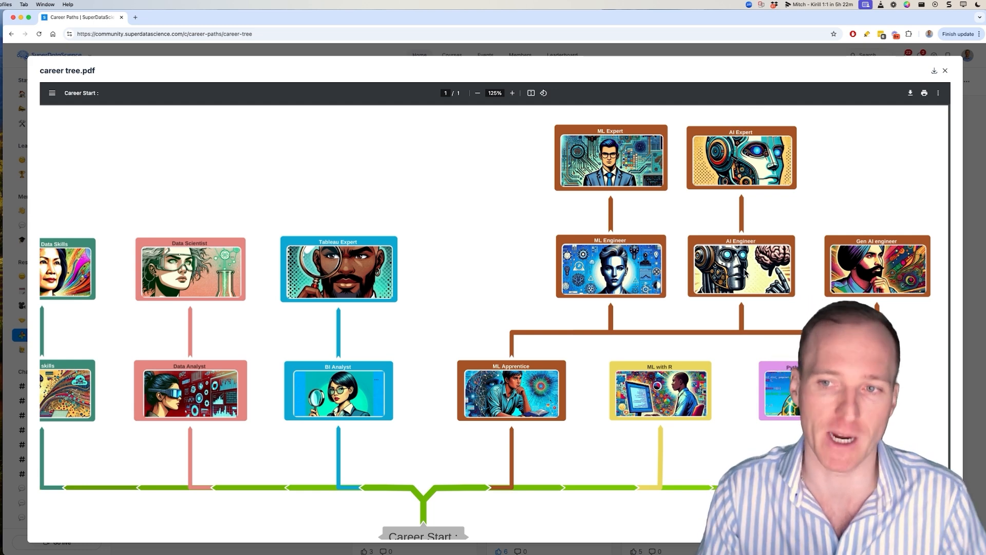
mouse_move(977, 289)
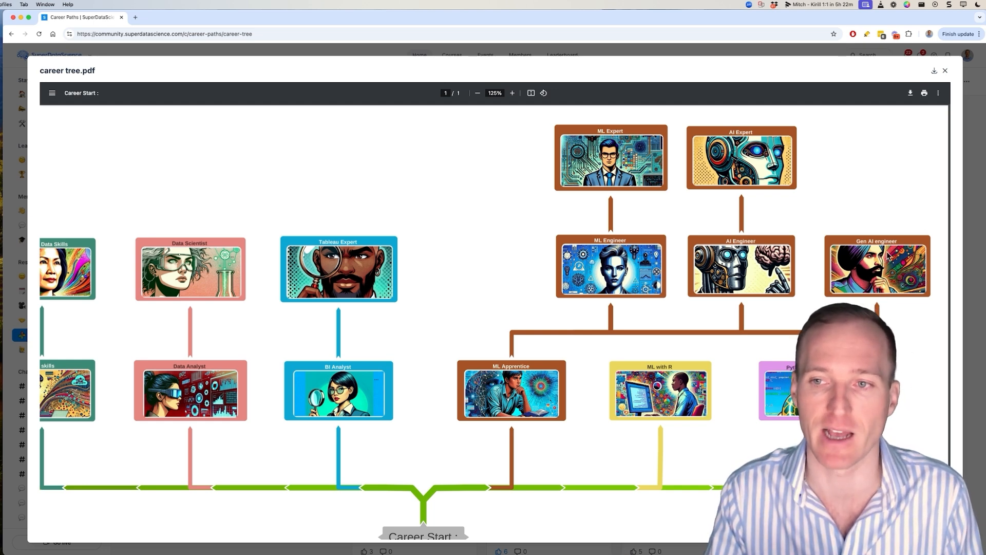
mouse_move(552, 294)
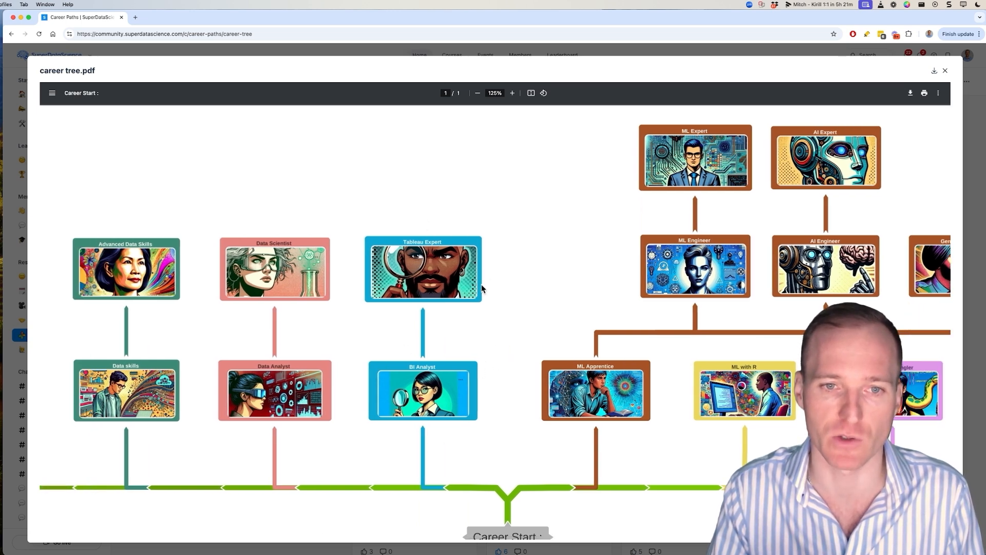
mouse_move(431, 258)
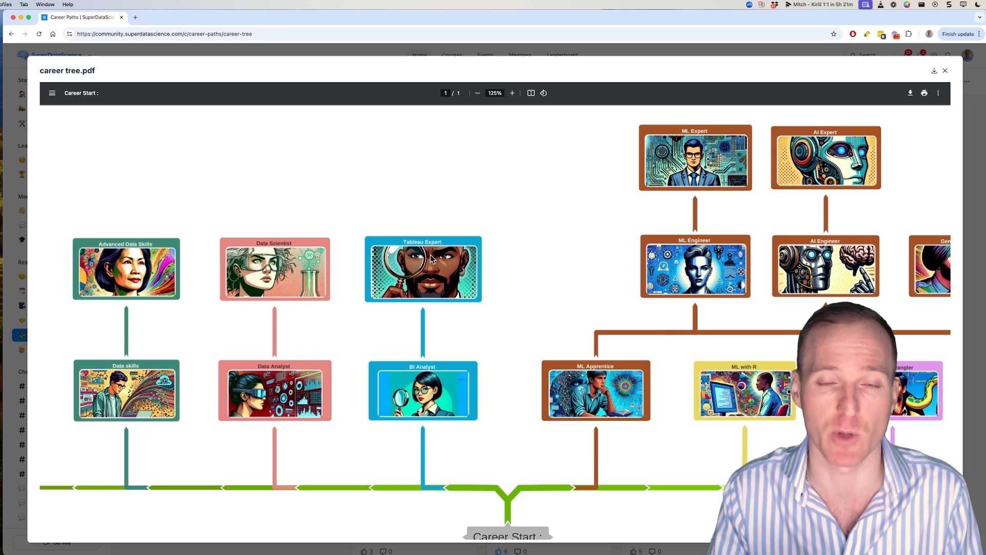
mouse_move(525, 328)
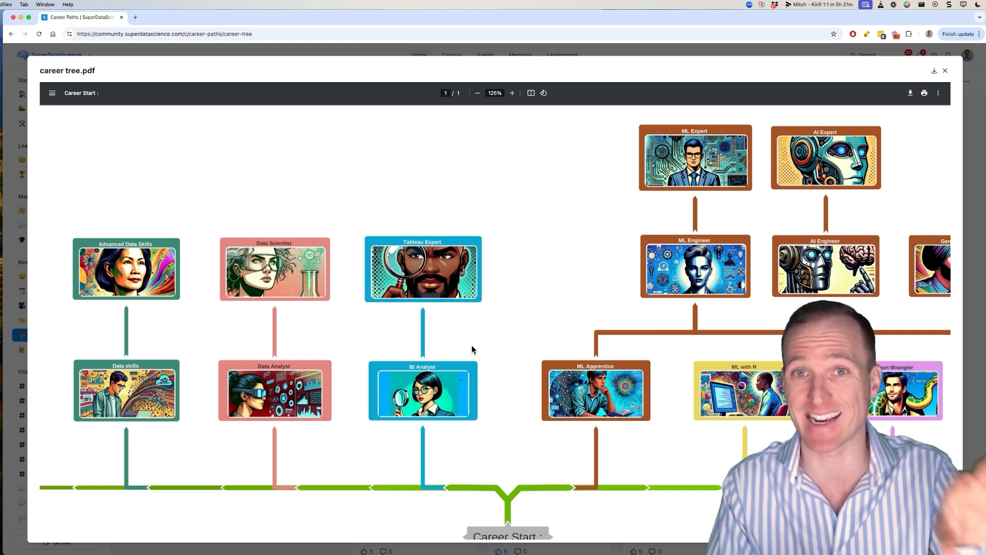
mouse_move(472, 345)
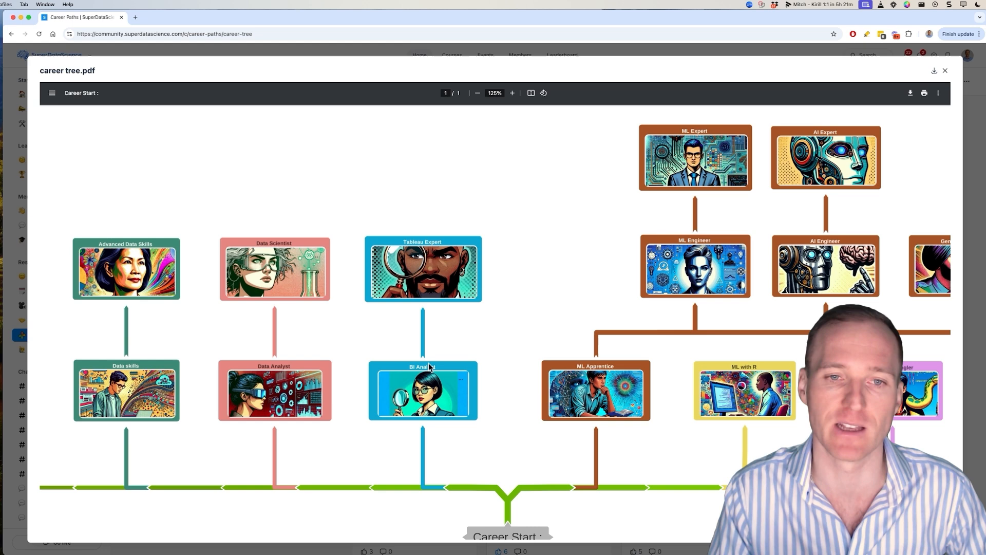
Scroll the enlarged PDF sideways to reveal the Data Science Manager branch
scroll("right", 3)
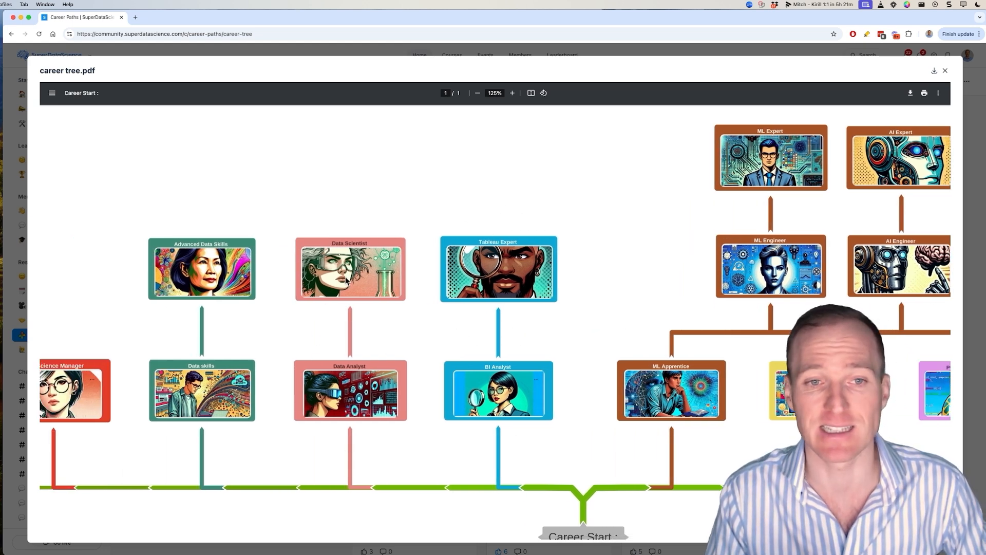
mouse_move(325, 234)
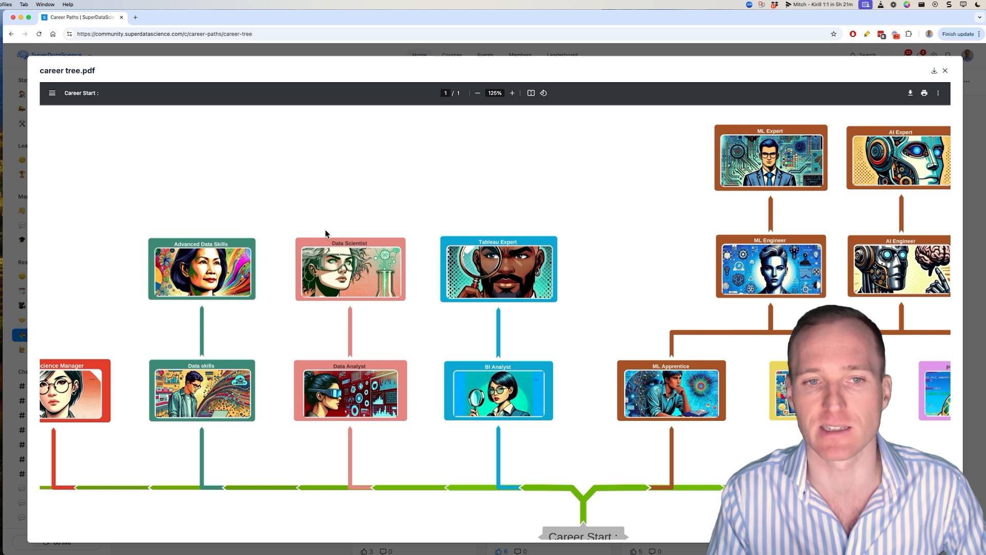
mouse_move(334, 339)
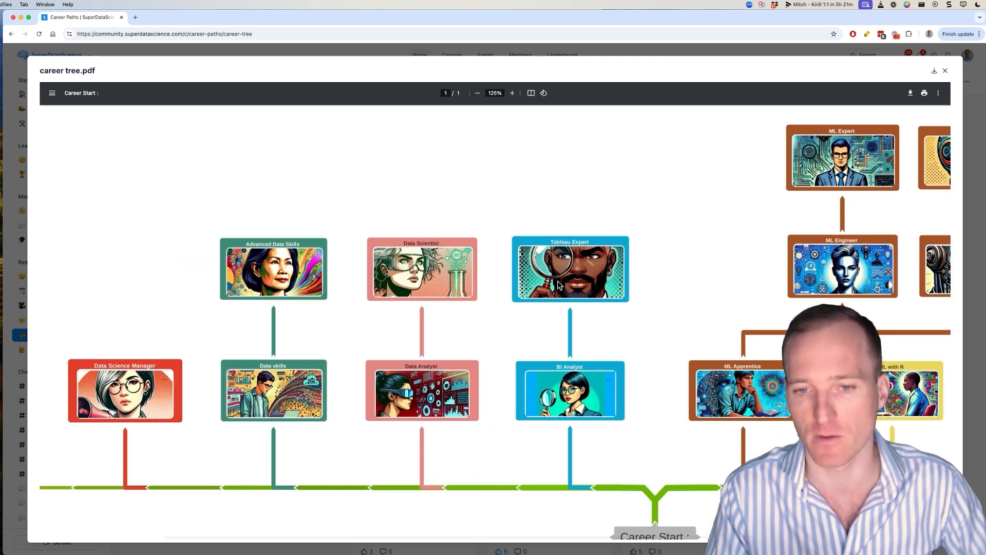
mouse_move(455, 309)
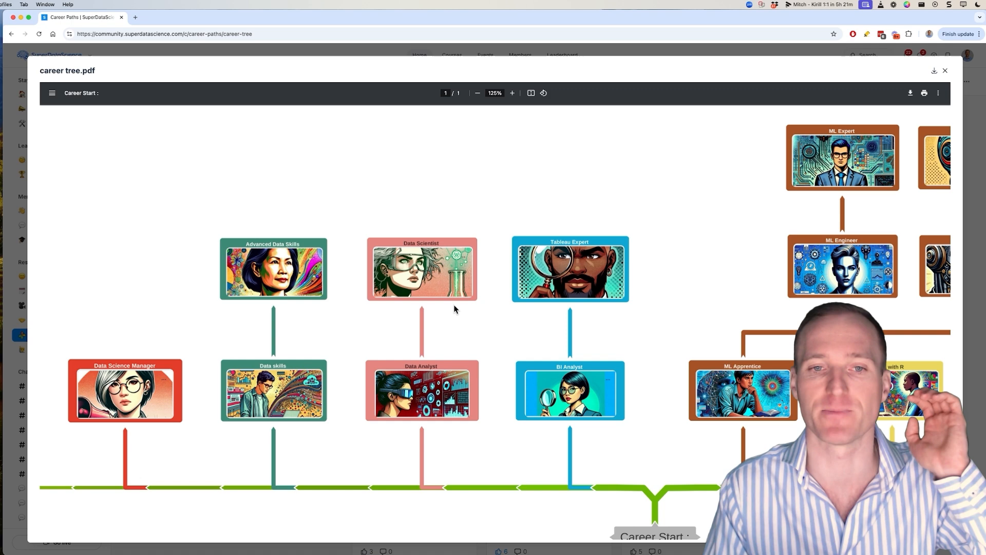
mouse_move(775, 238)
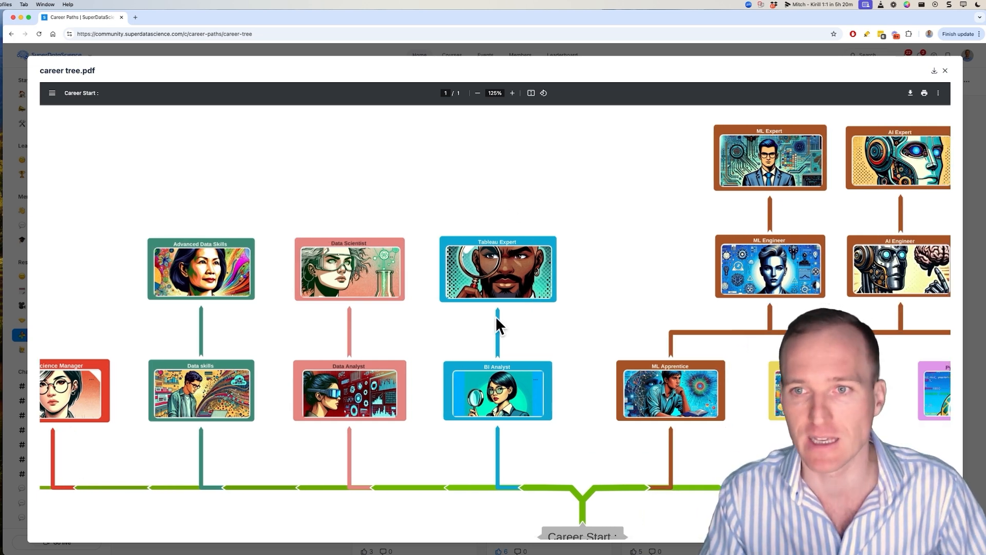
scroll("right", 3)
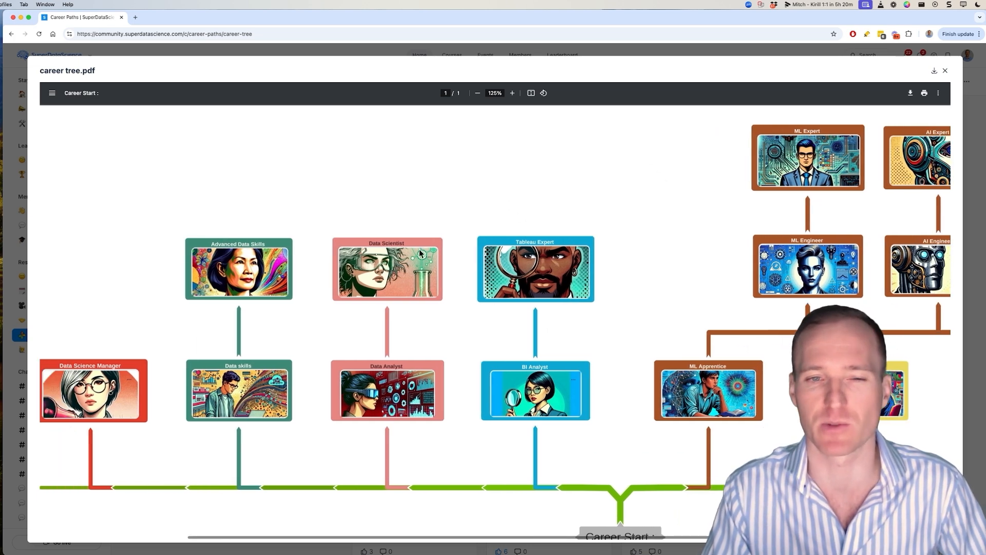
mouse_move(387, 317)
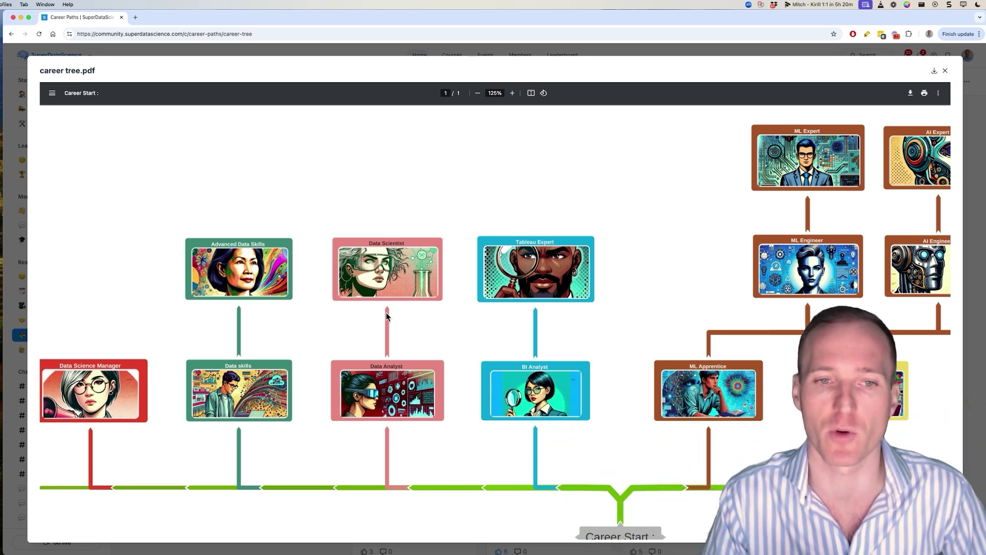
mouse_move(407, 294)
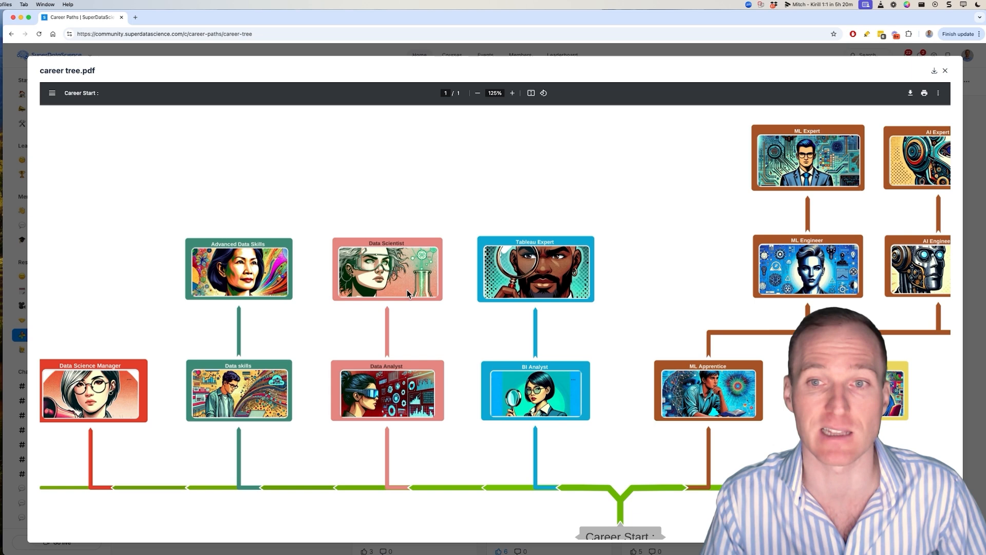
mouse_move(431, 293)
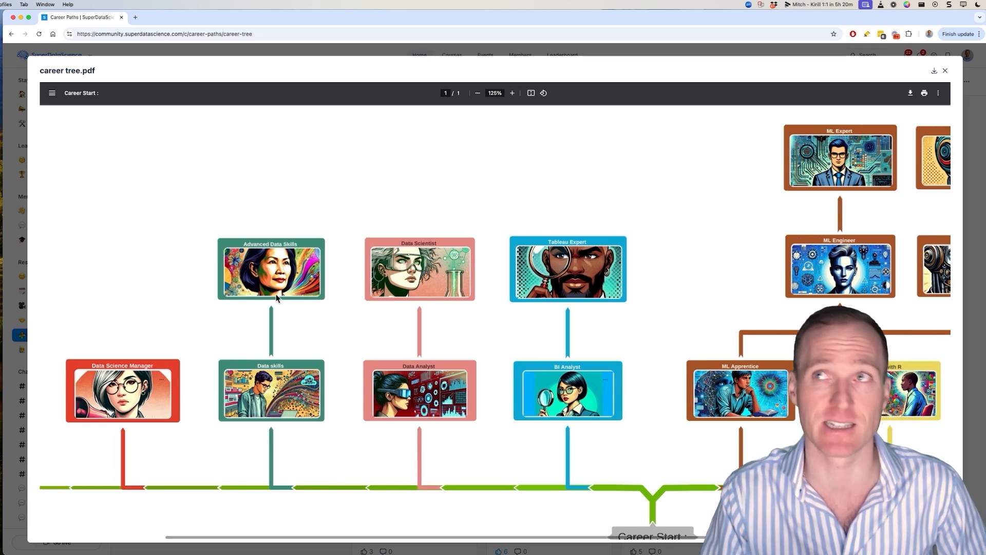
mouse_move(271, 346)
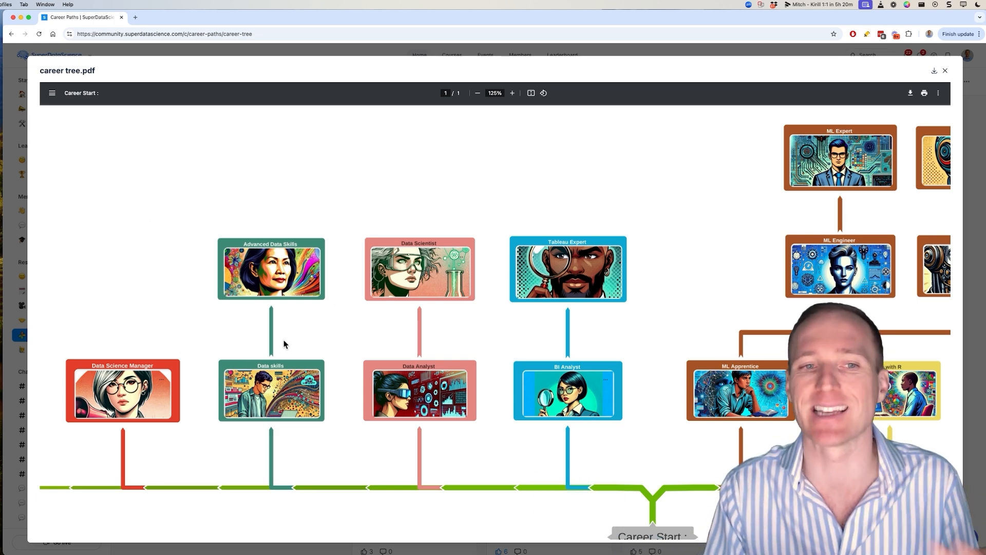
mouse_move(264, 280)
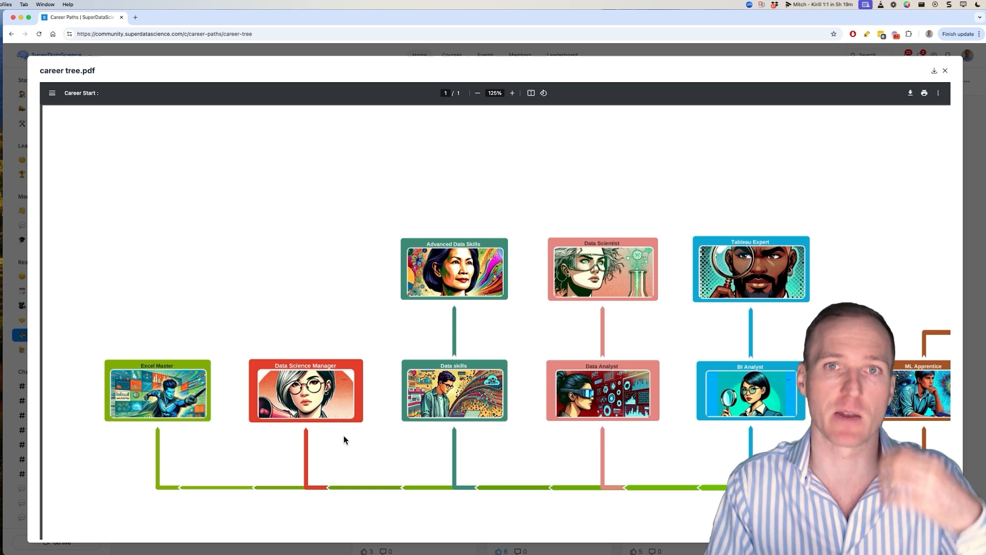
mouse_move(186, 423)
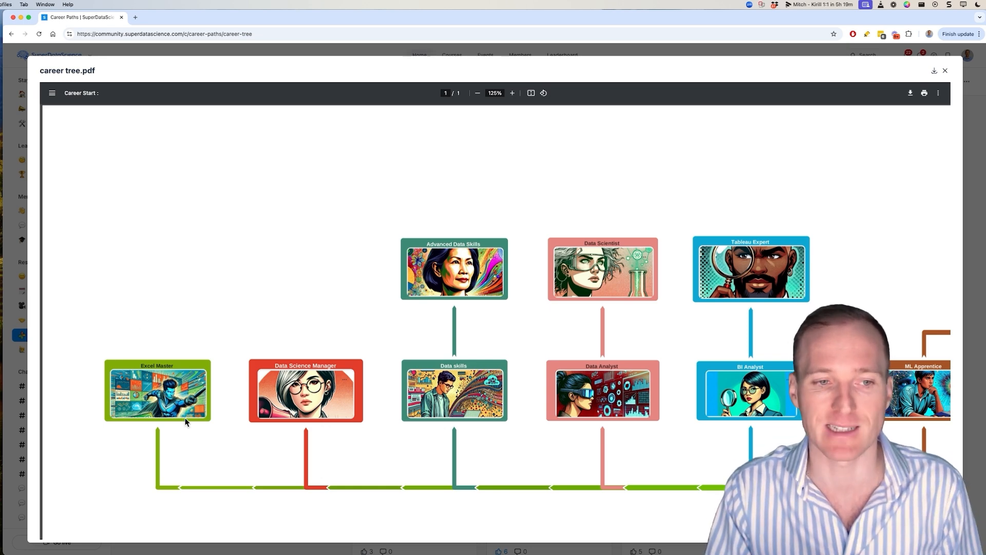
mouse_move(202, 411)
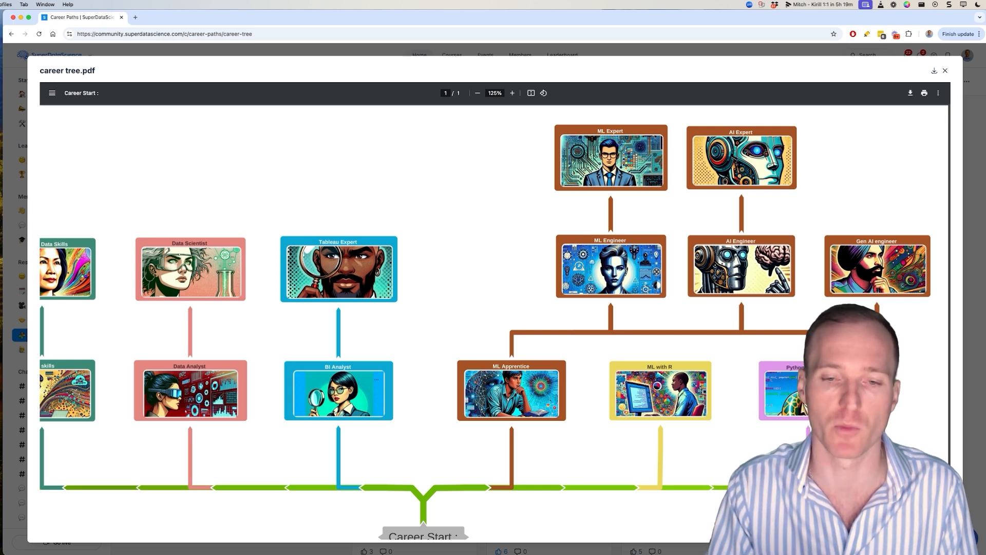
Close the career tree PDF preview to return to the Career Paths posts
left_click(944, 70)
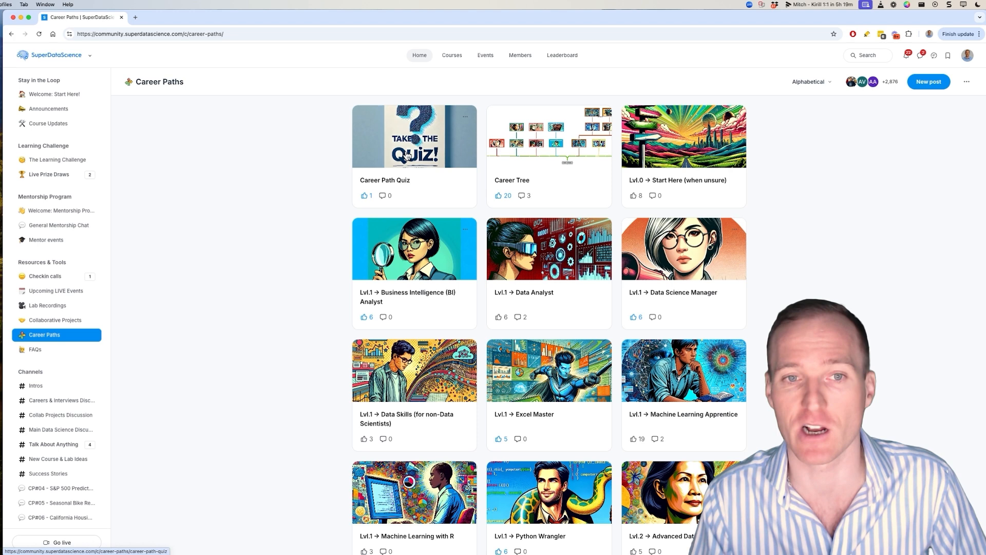
mouse_move(837, 242)
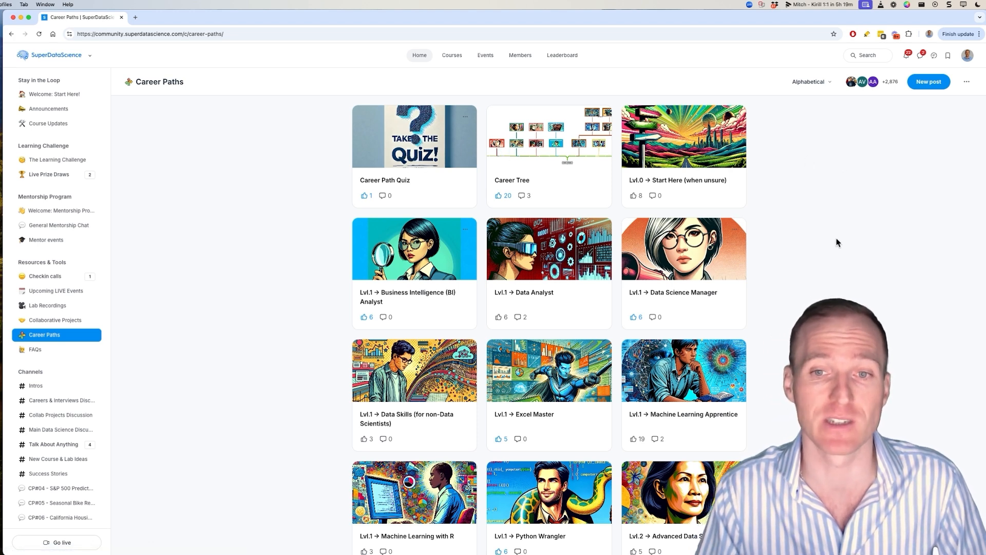
mouse_move(829, 264)
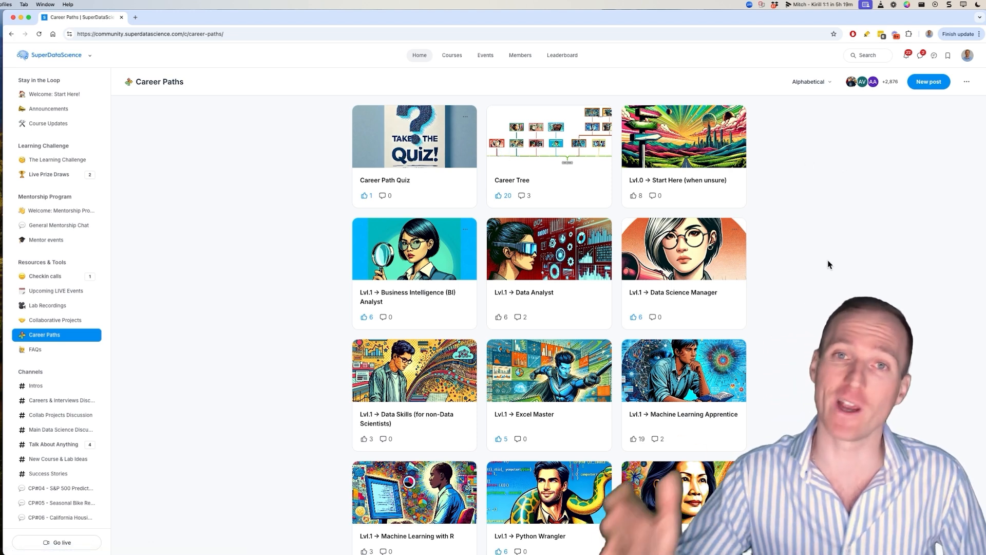